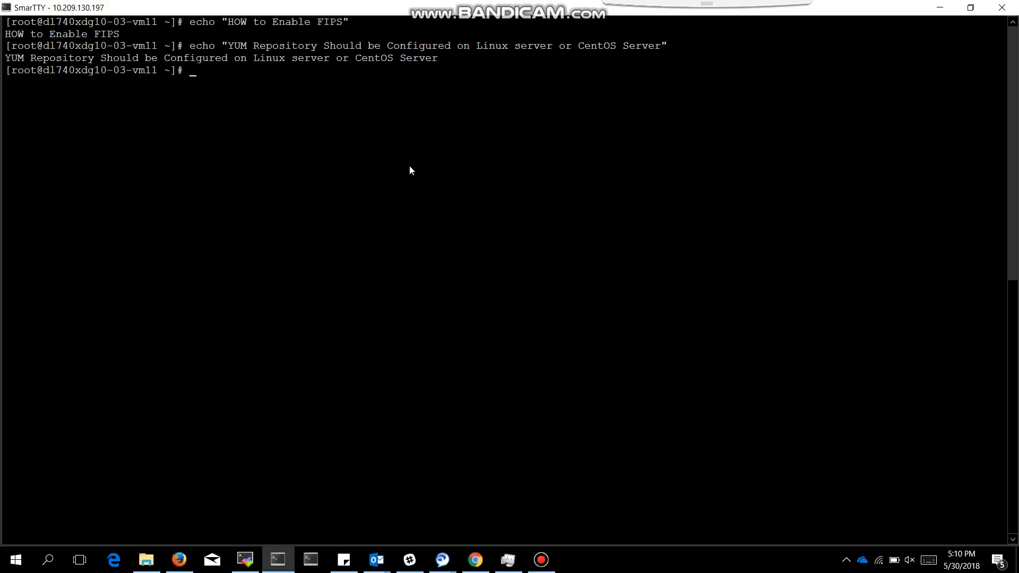
# Step: Install dracut-fips with yum, then start installing dracut-fips-aesni
pyautogui.write('yum install dracut-fips -y')
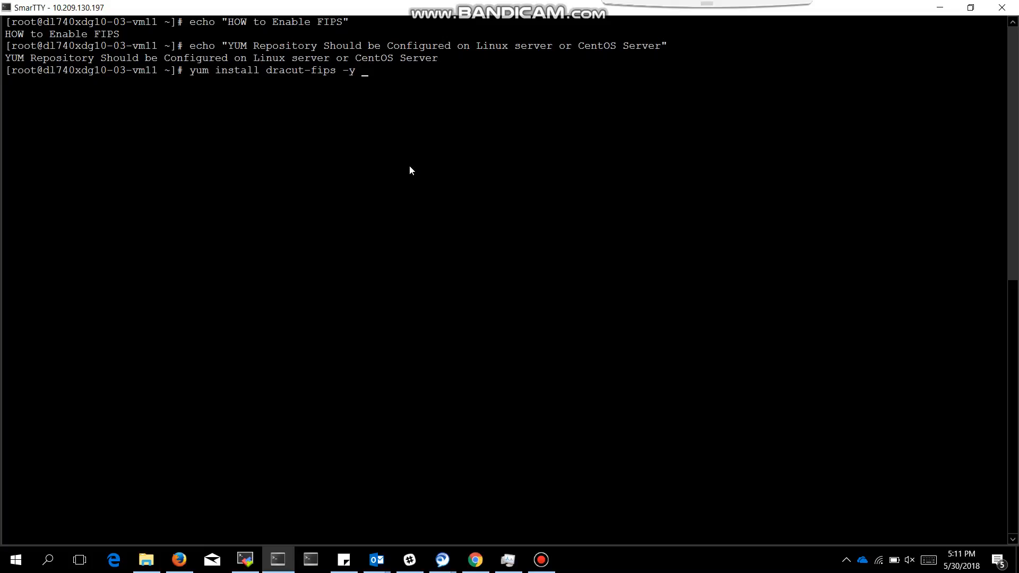
pyautogui.press('Return')
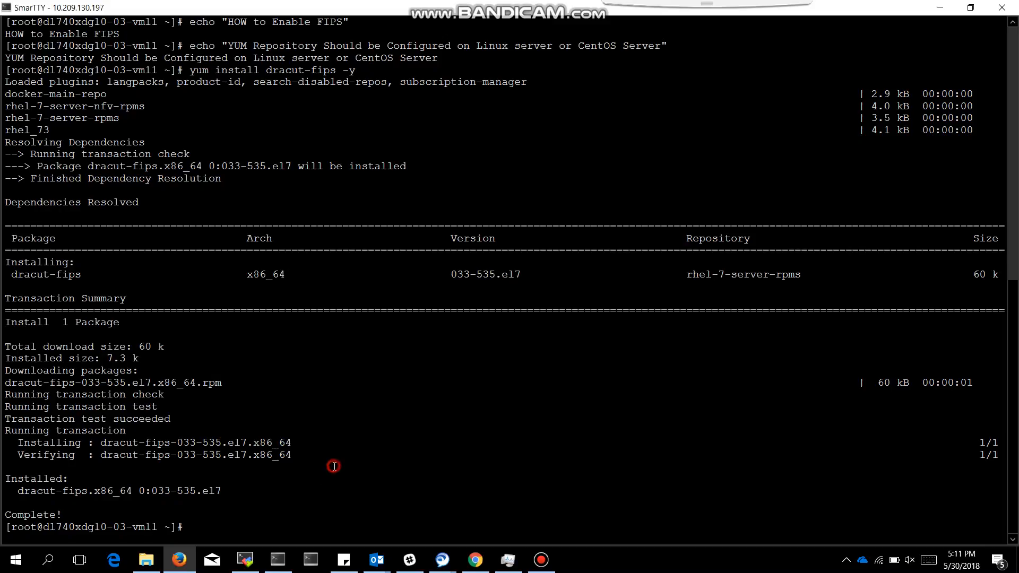
pyautogui.write('yum install dracut-fips-aesni -y')
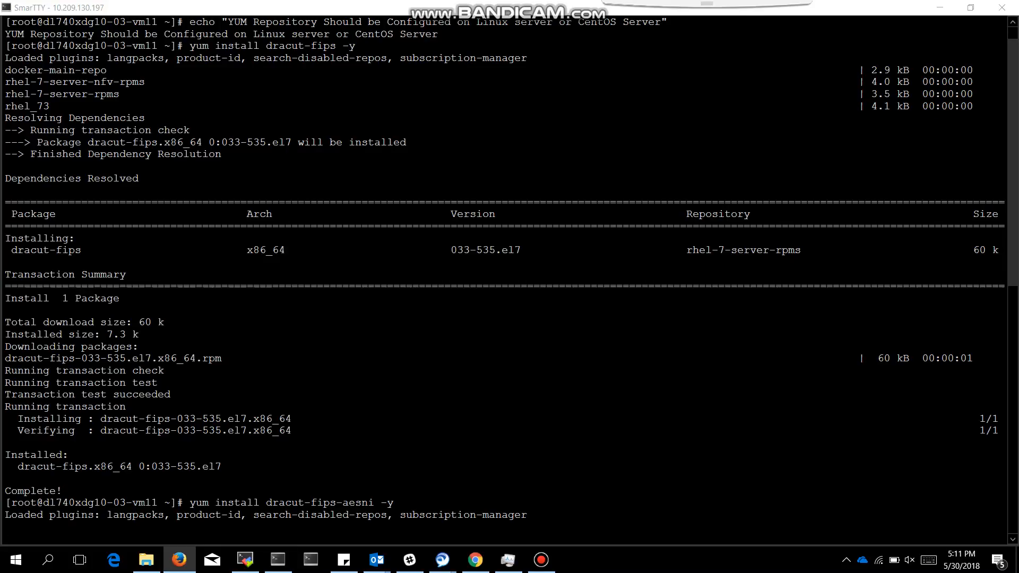
# Step: Back up the current initramfs image to a .bak file with mv -v
pyautogui.scroll(-3)
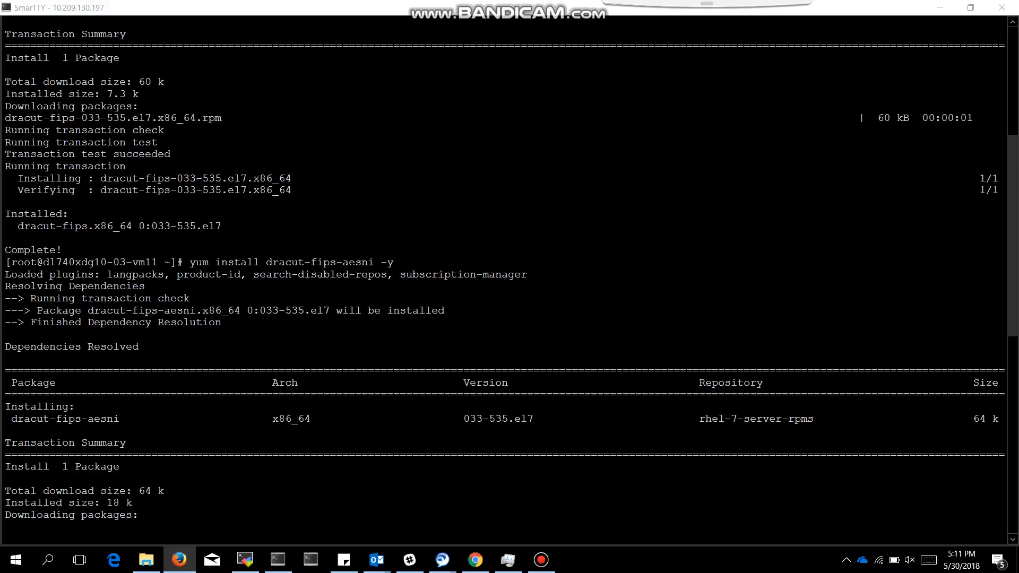
pyautogui.scroll(-3)
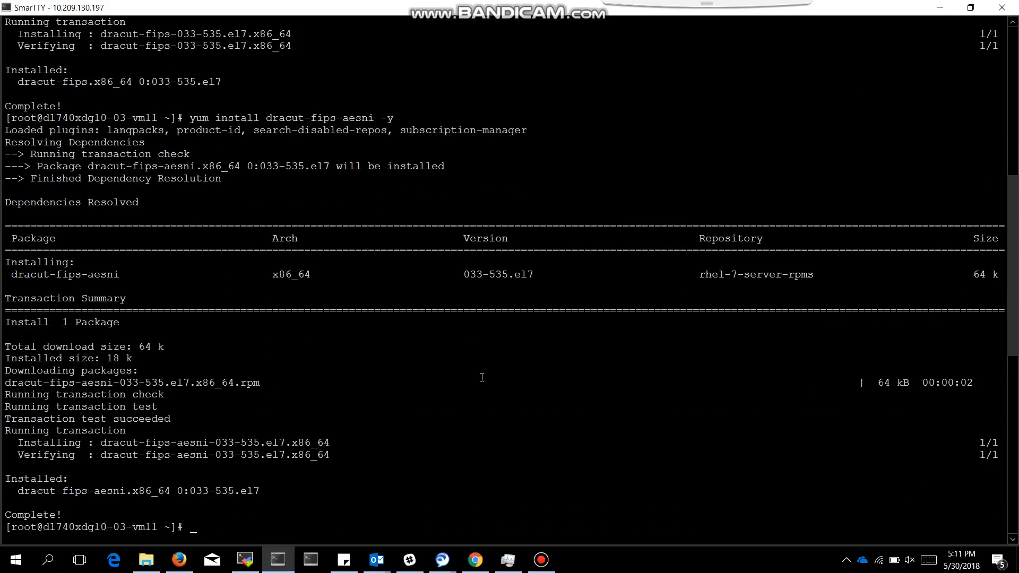
pyautogui.write('mv -v /boot/initramfs-$(uname -r).img{,.bak}')
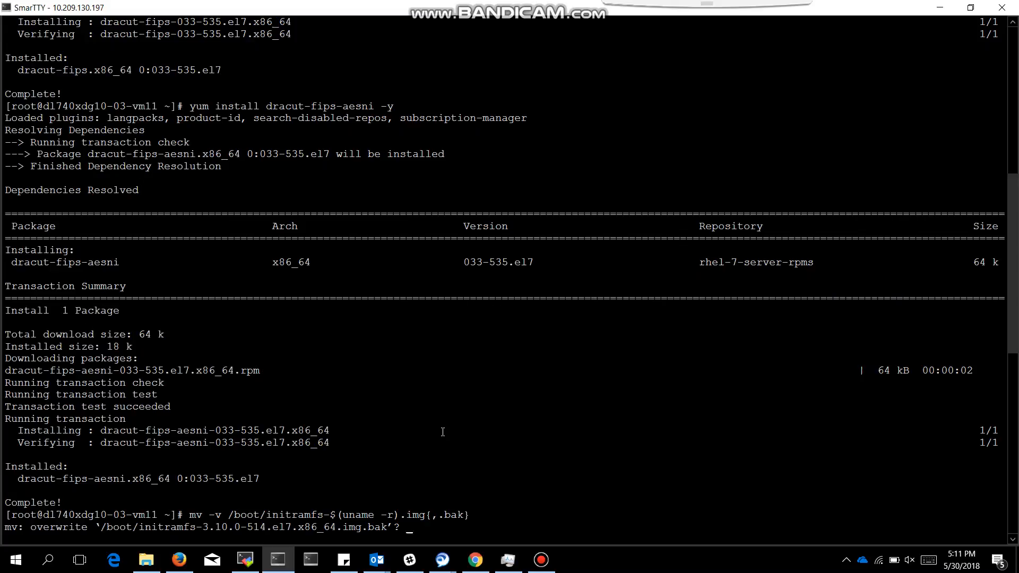
# Step: Confirm the backup overwrite with 'y' and rebuild the initramfs with dracut -f
pyautogui.write('y')
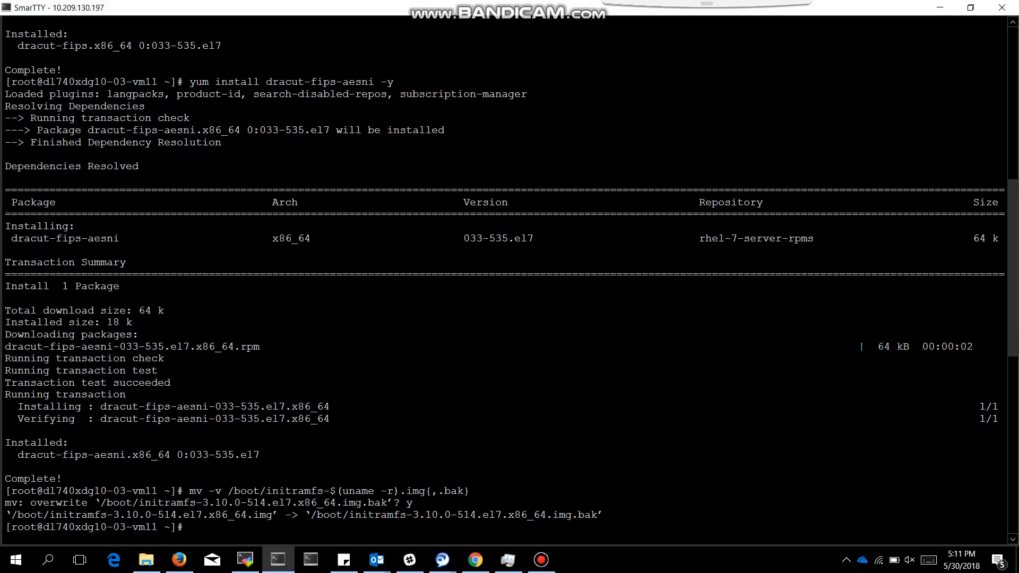
pyautogui.moveTo(411, 451)
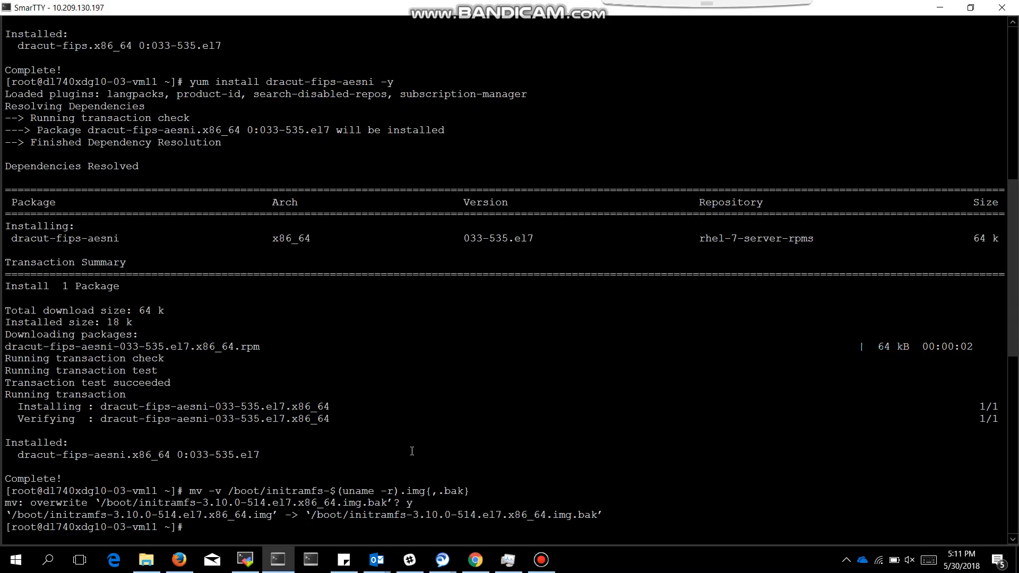
pyautogui.write('dracut')
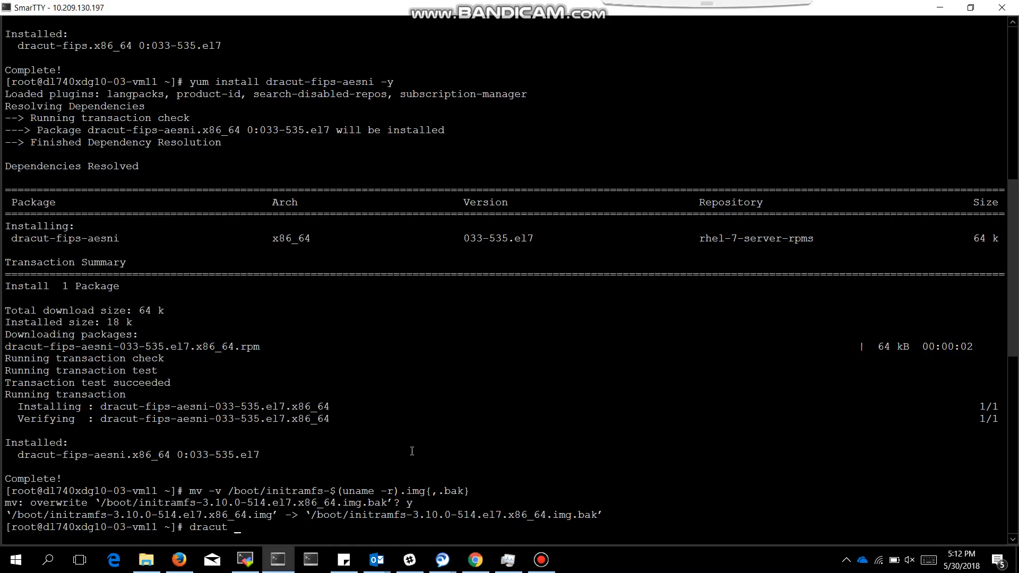
pyautogui.write('-f')
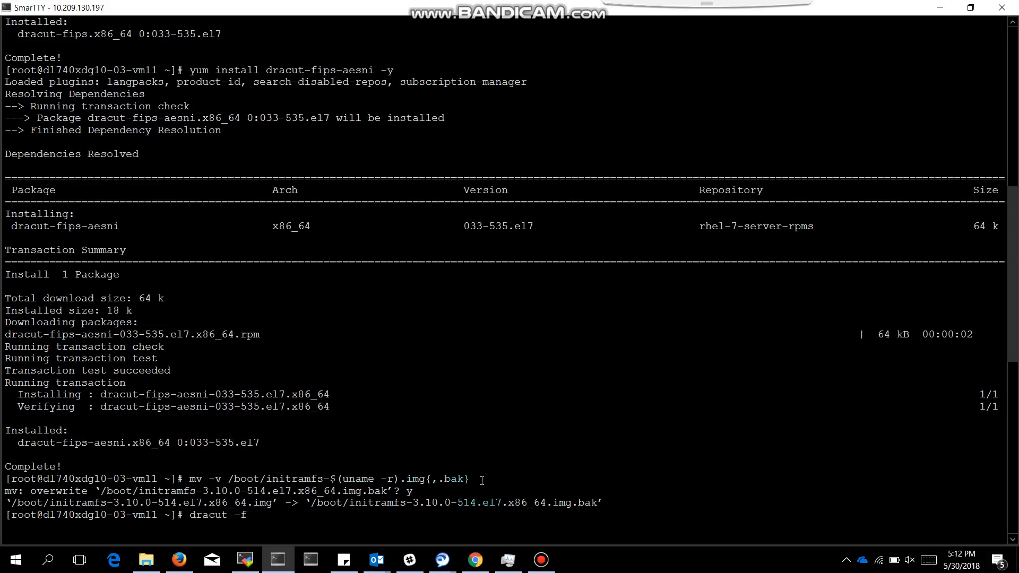
pyautogui.moveTo(423, 451)
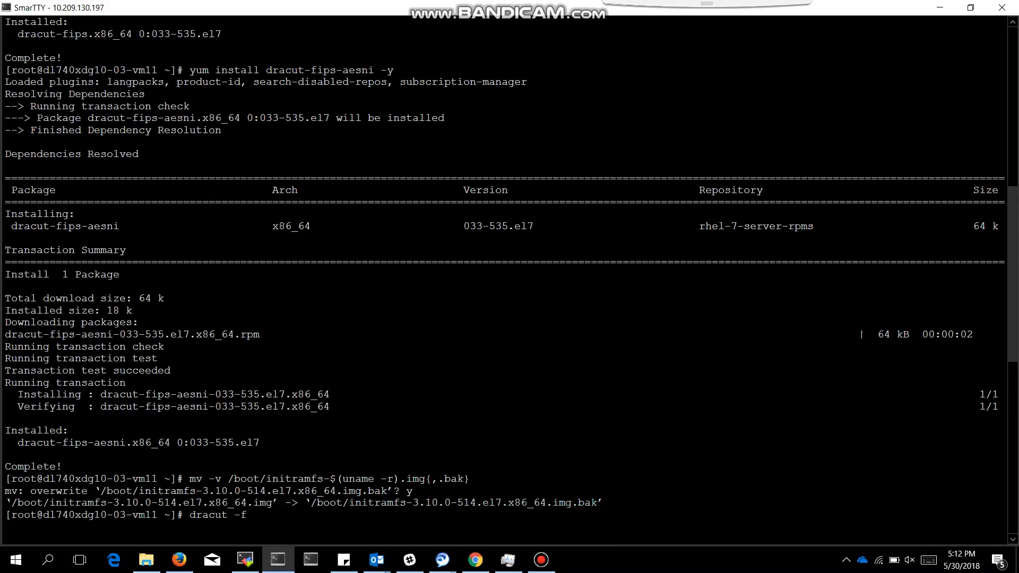
pyautogui.press('Return')
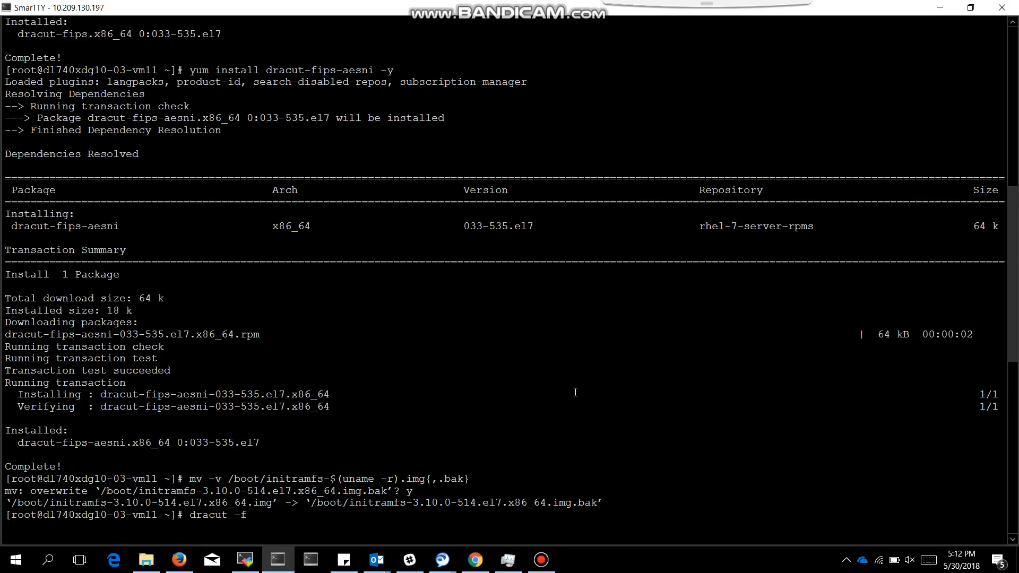
pyautogui.press('Return')
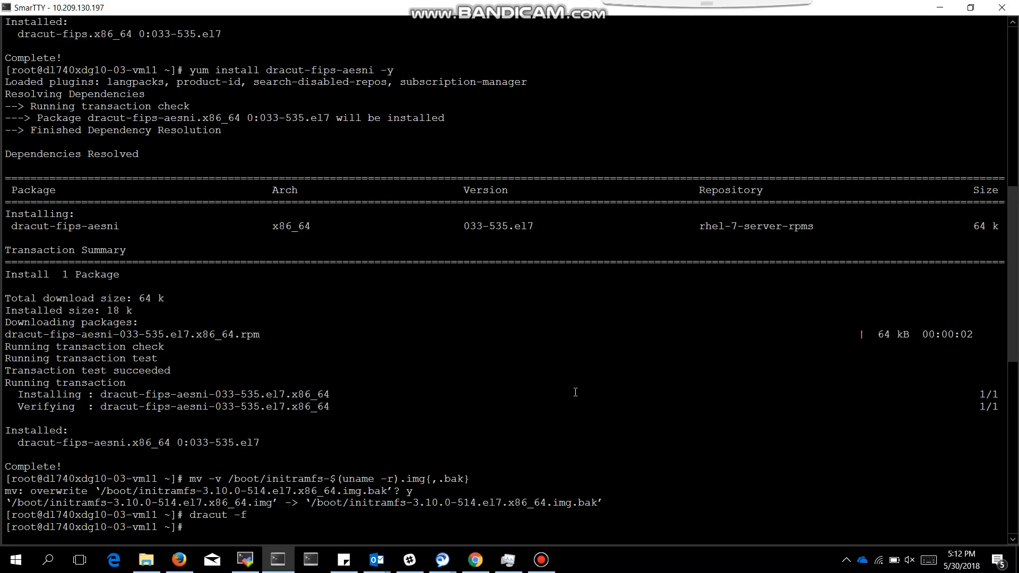
# Step: Add fips=1 and the /boot UUID to the default kernel args via grubby, then reboot
pyautogui.write('grubby --update-kernel=$(grubby --default-kernel) --args=fips=1')
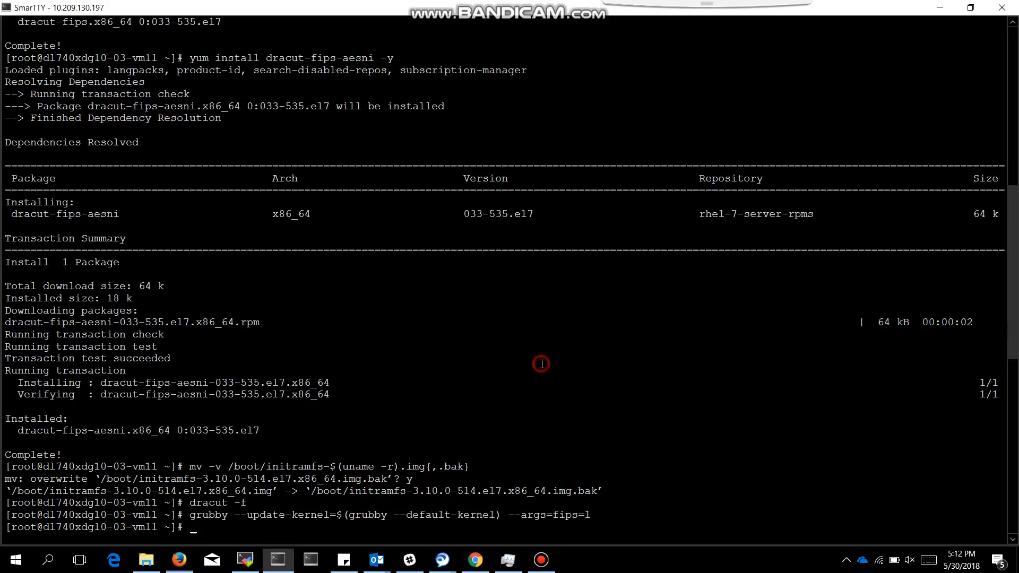
pyautogui.write('uuid=$(findmnt -no uuid /boot)')
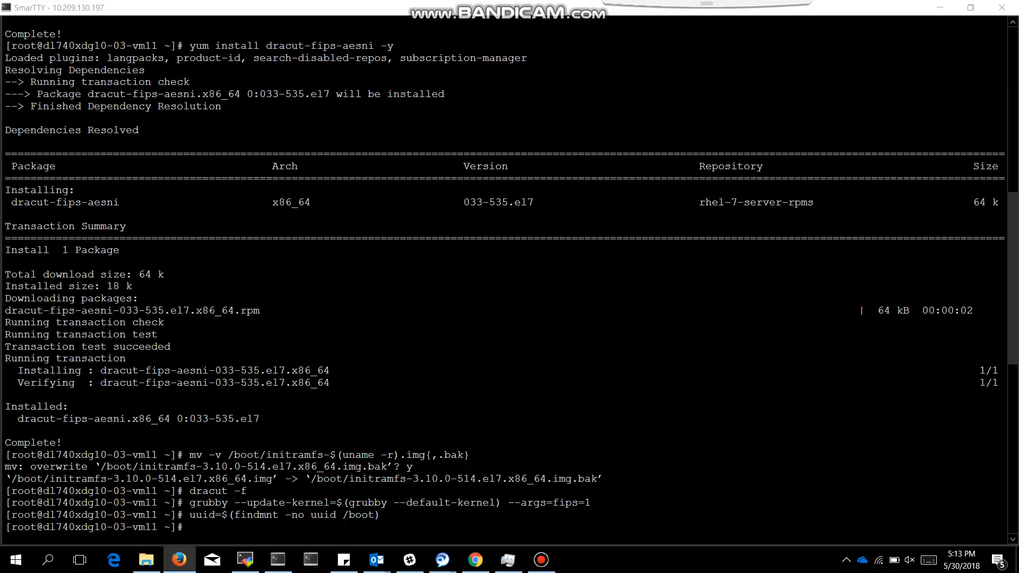
pyautogui.moveTo(729, 404)
pyautogui.write('[[ -n $uuid ]] && grubby --update-kernel=$(grubby --default-kernel) --args=boot=UUID=${uuid')
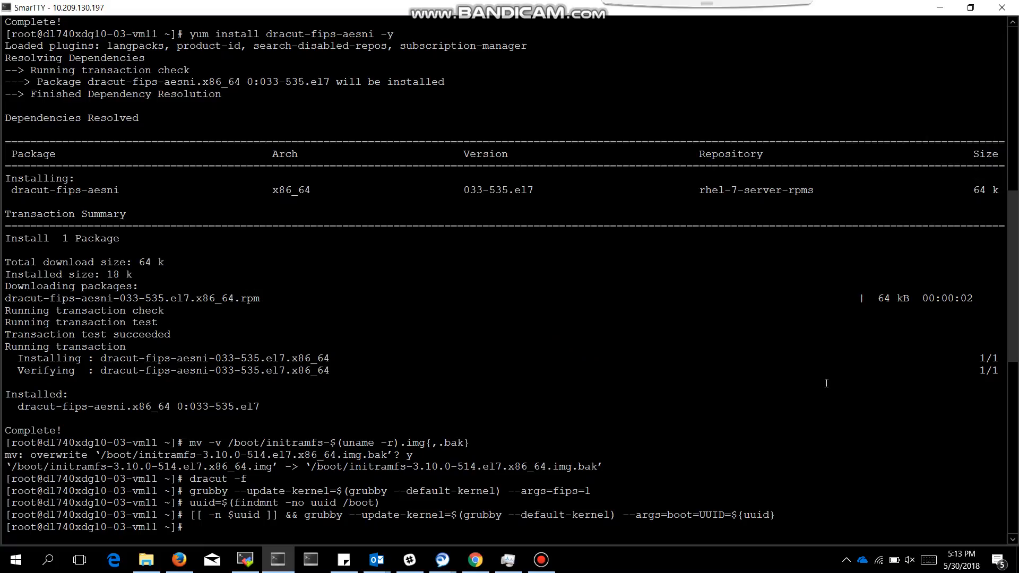
pyautogui.write('reb')
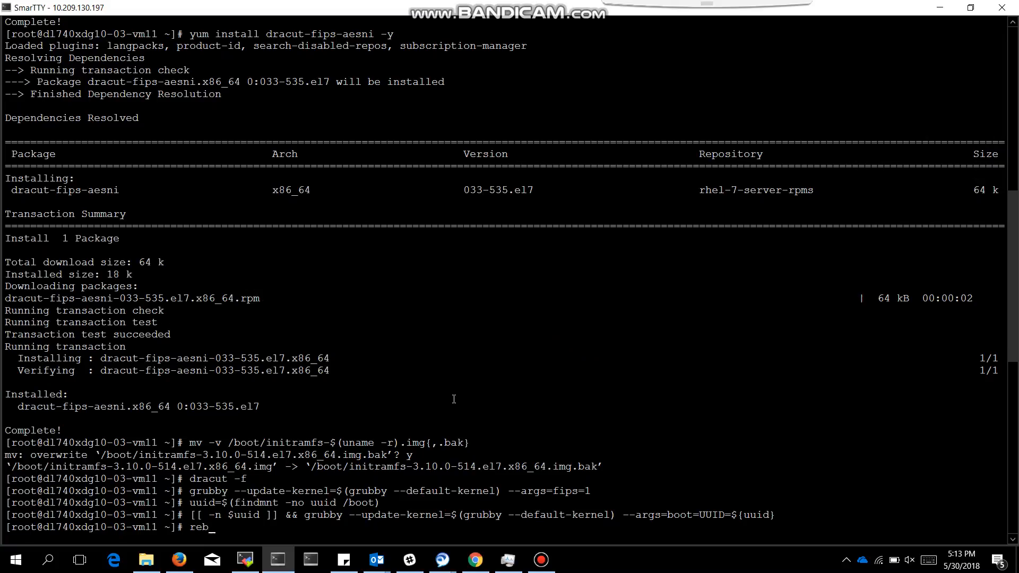
pyautogui.press('Return')
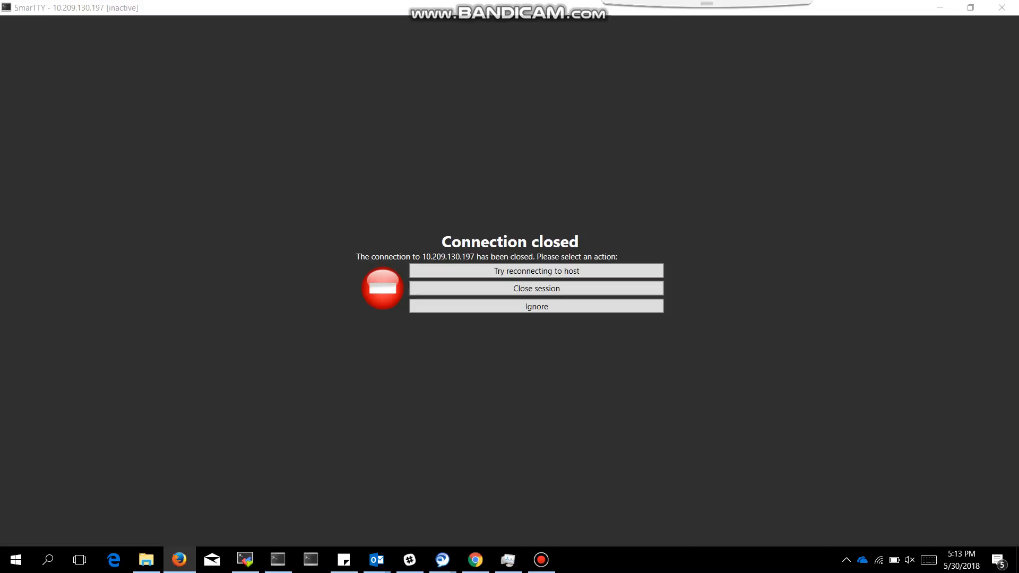
pyautogui.moveTo(537, 274)
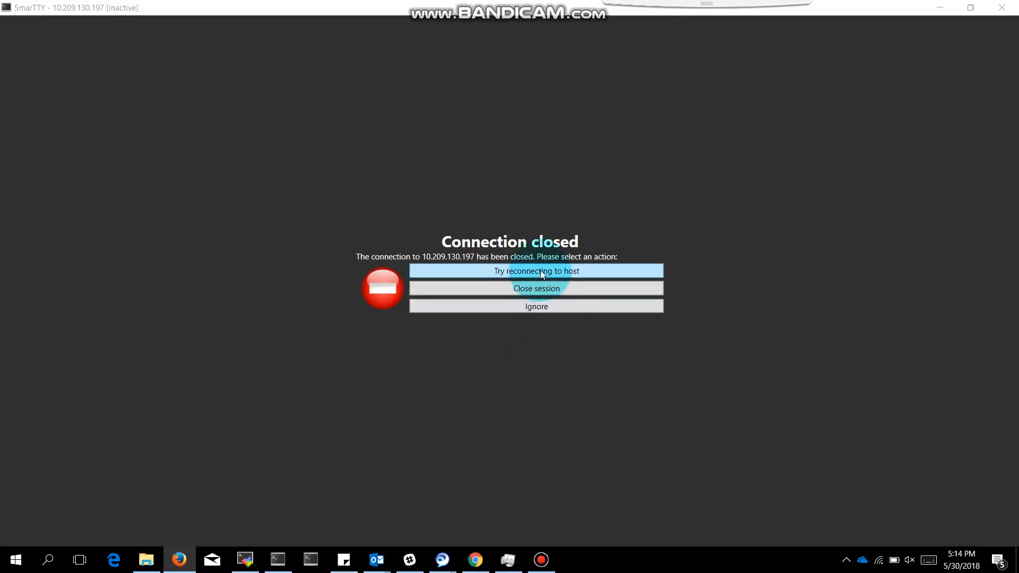
# Step: Reconnect to the rebooted server from the Connection closed screen
pyautogui.click(535, 271)
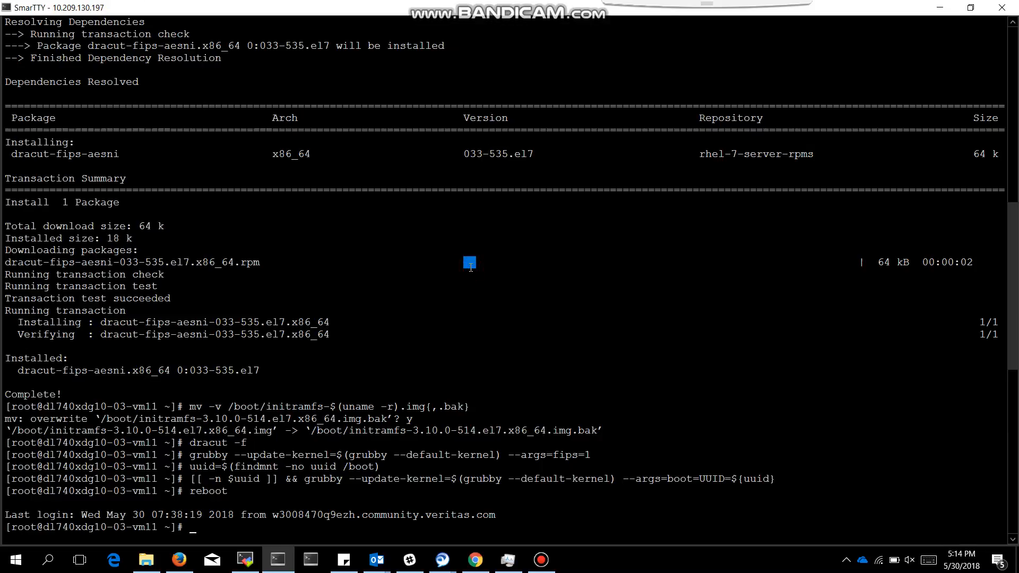
# Step: Verify sysctl crypto.fips_enabled reports 1 and begin typing an echo message
pyautogui.scroll(-3)
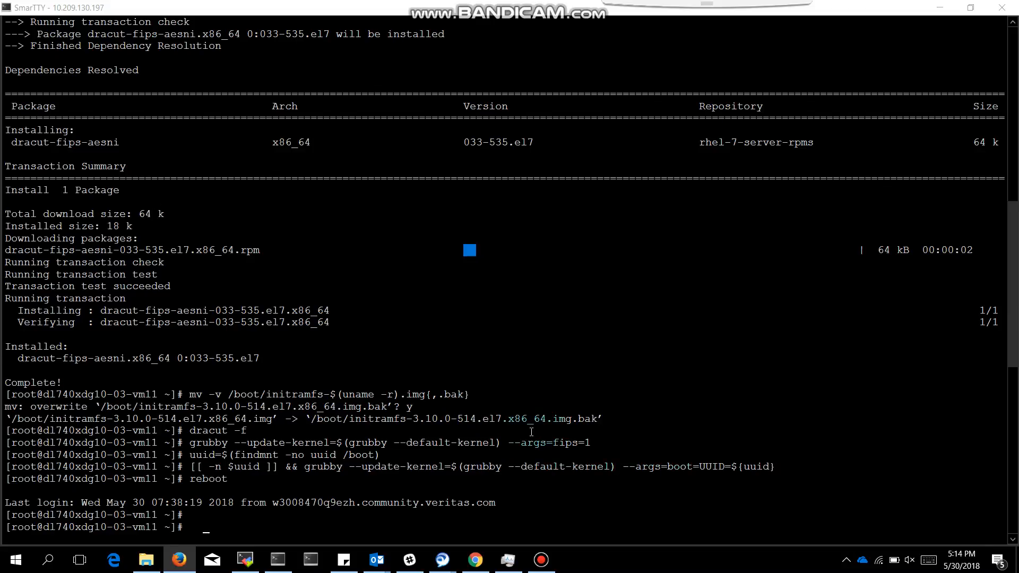
pyautogui.write('sysctl crypto.fips_enabled')
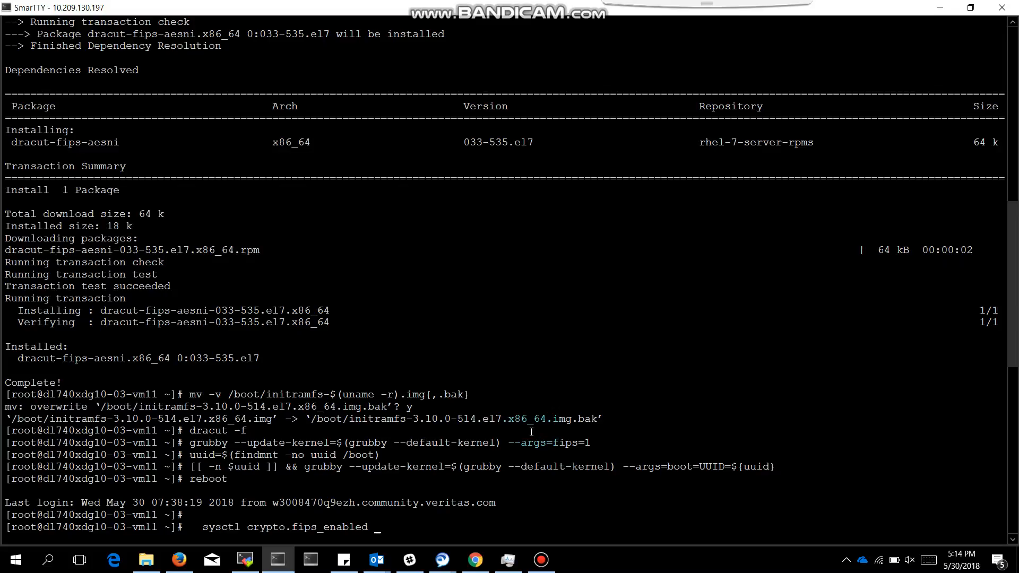
pyautogui.press('Return')
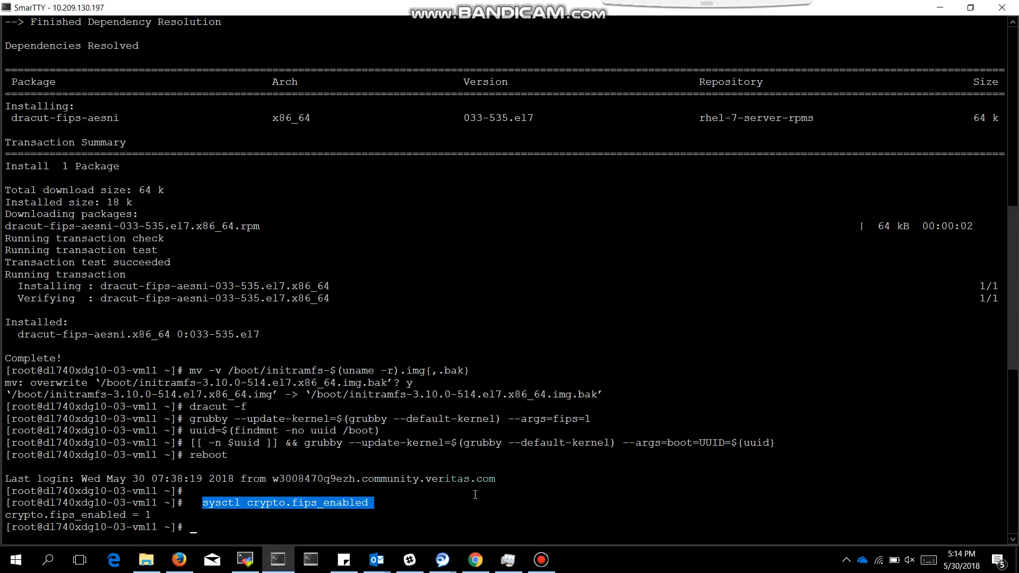
pyautogui.write('e')
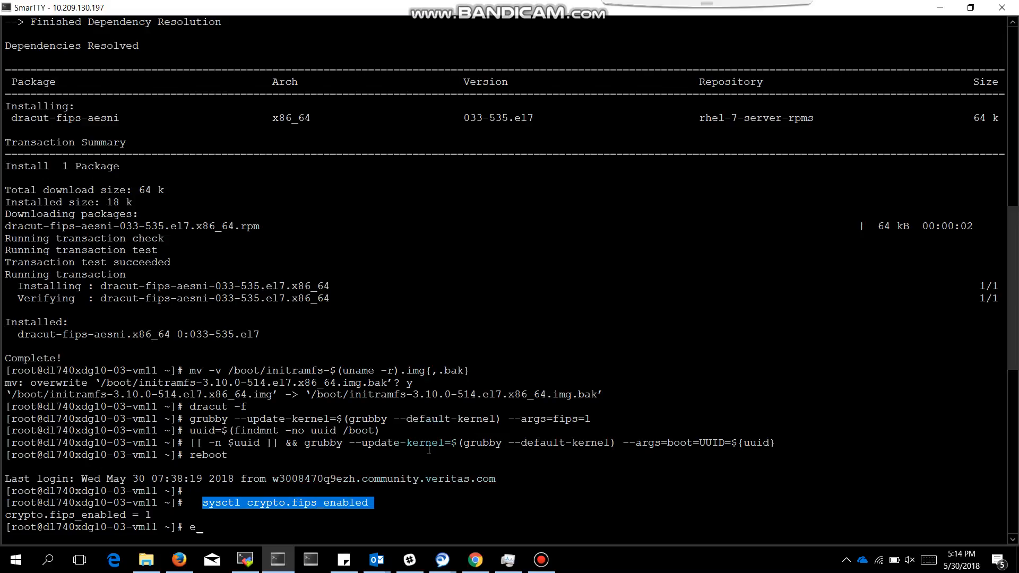
pyautogui.write('cho')
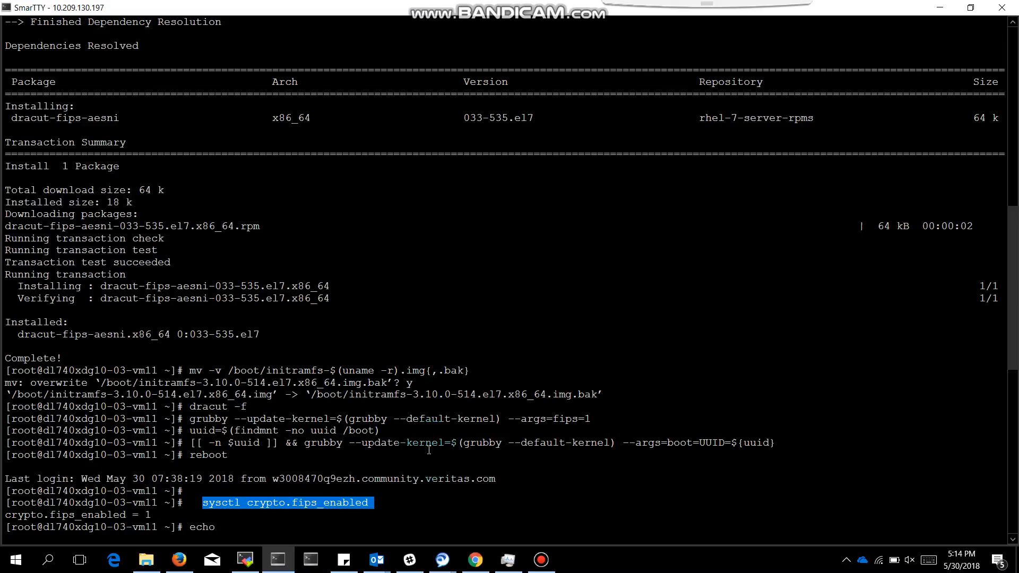
pyautogui.write('"Tha')
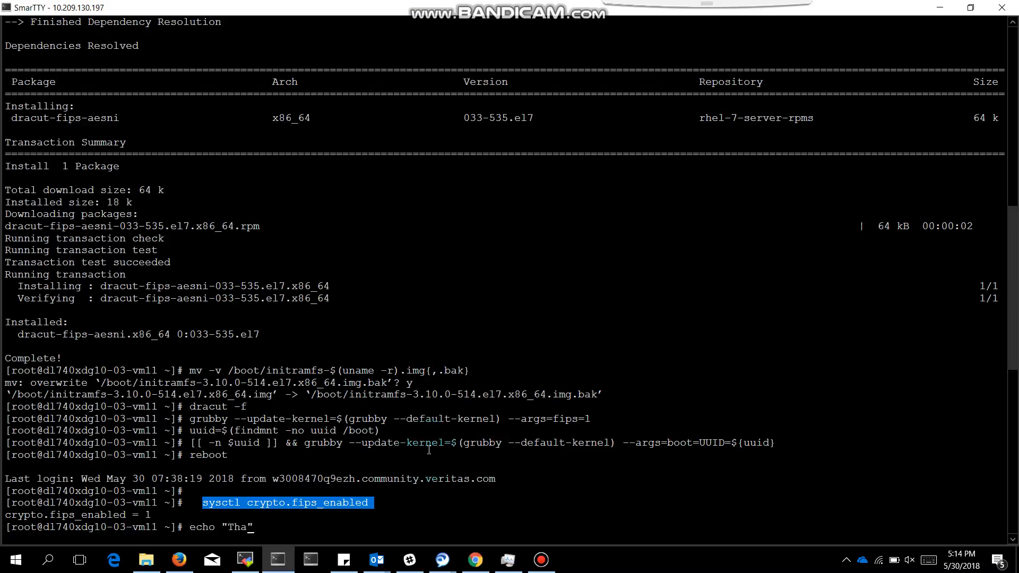